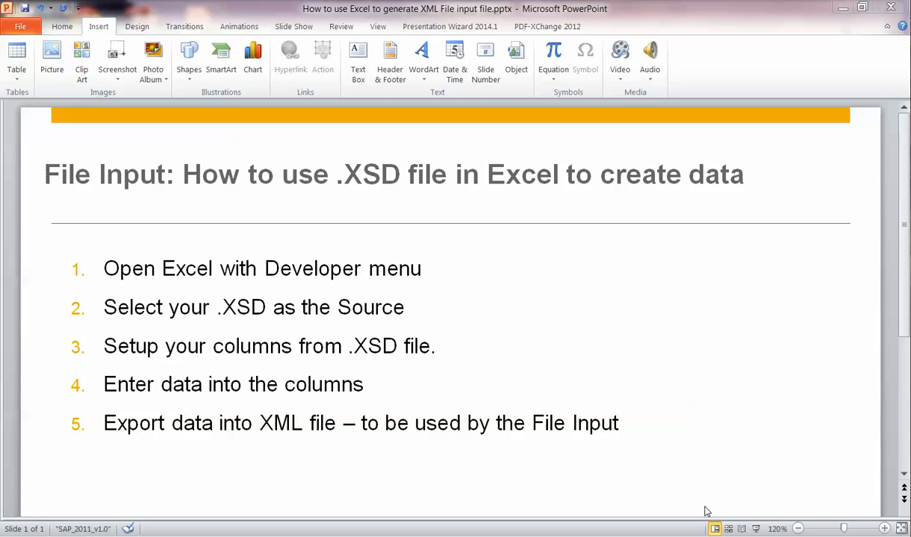
mouse_move(422, 268)
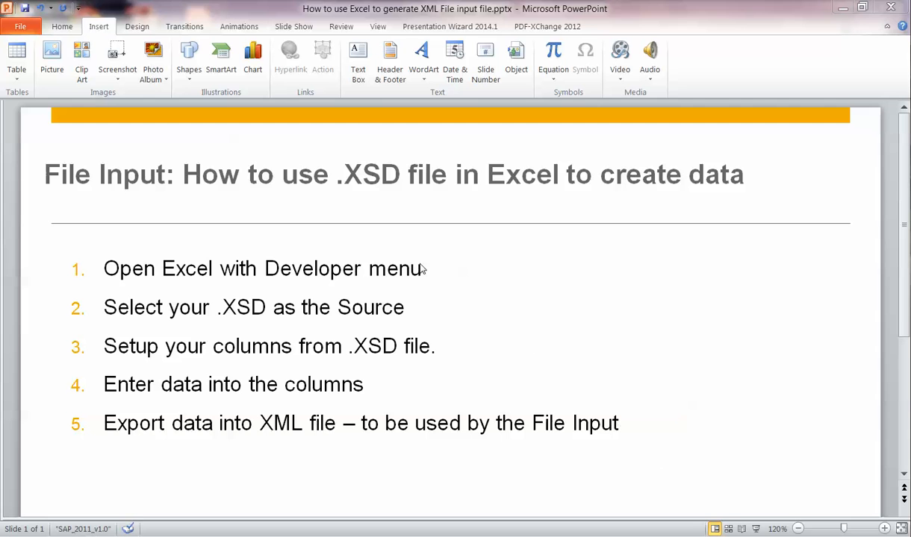
mouse_move(451, 277)
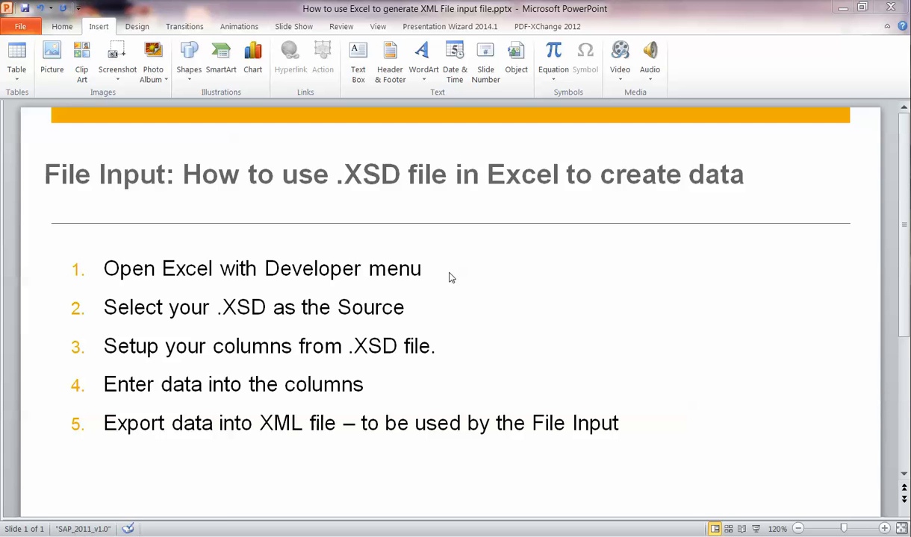
mouse_move(594, 312)
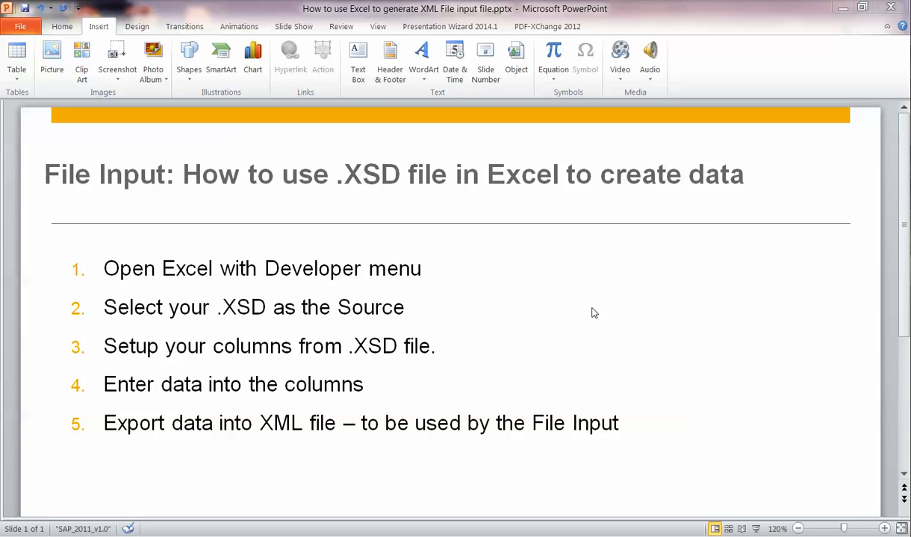
mouse_move(589, 310)
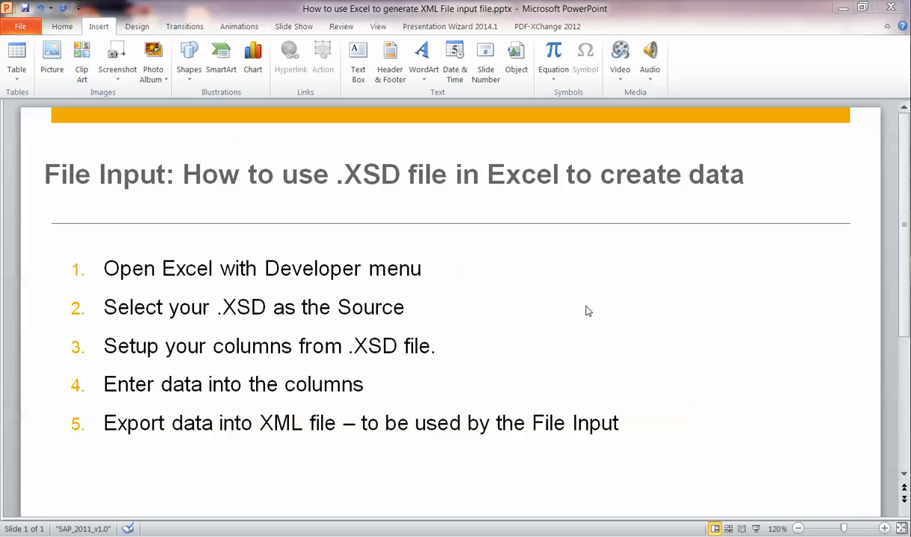
Show the XML Source pane and the empty XML Maps list
key(alt+tab)
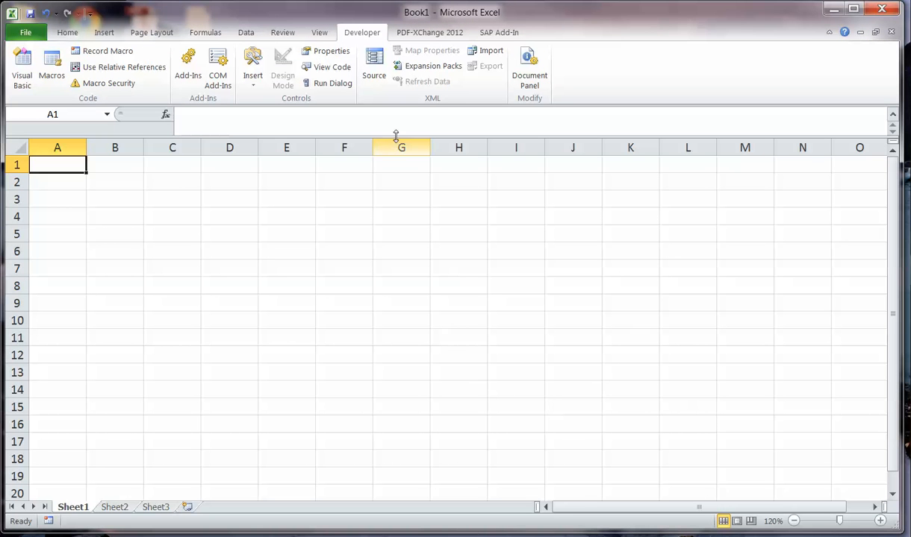
mouse_move(372, 37)
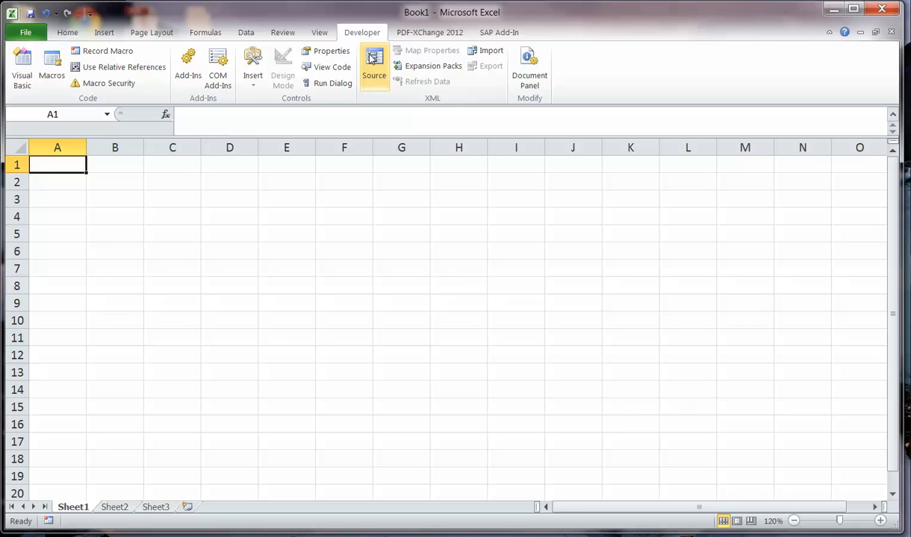
click(374, 66)
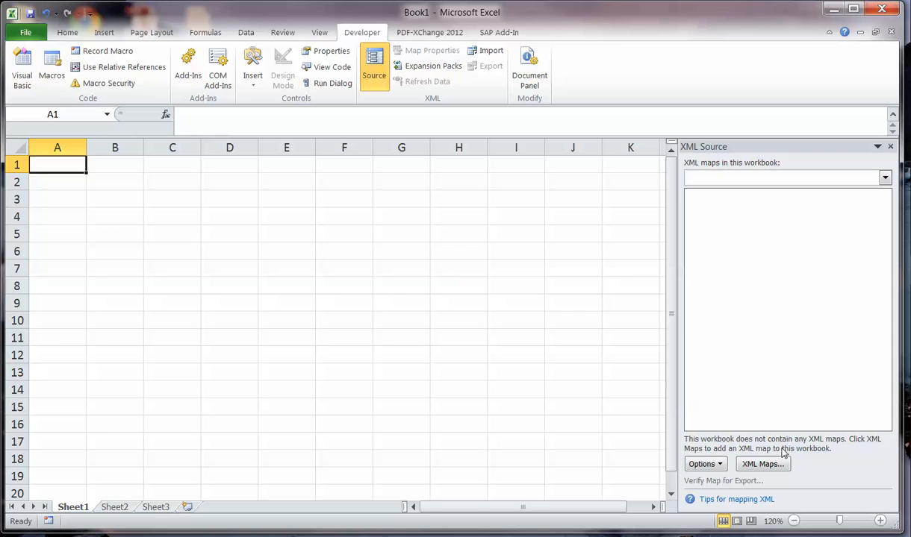
mouse_move(782, 454)
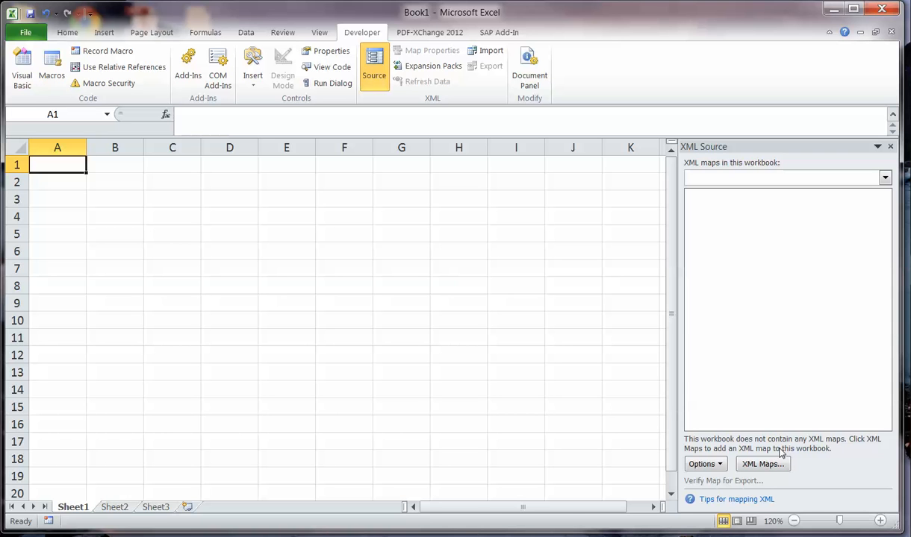
click(761, 463)
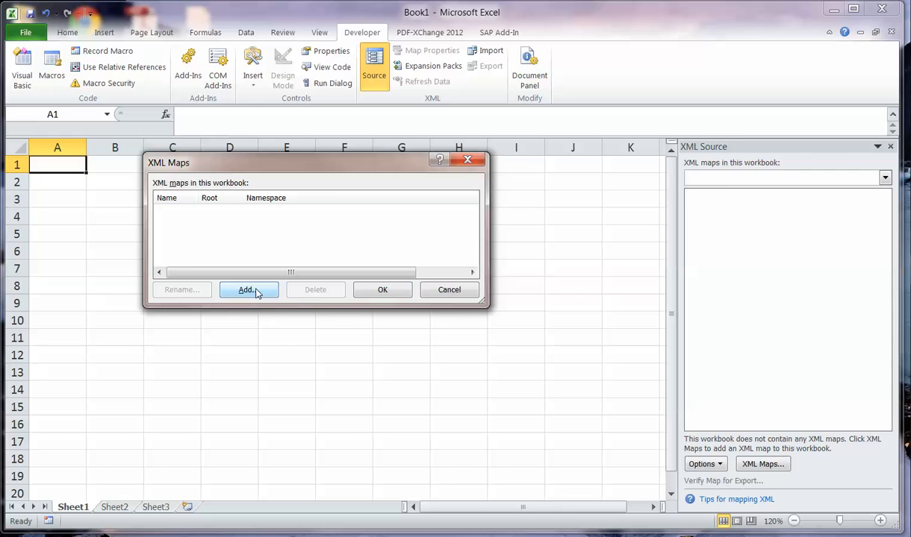
Add SalesPlannedFileImport.xsd from the Temp folder as a new XML map
click(247, 290)
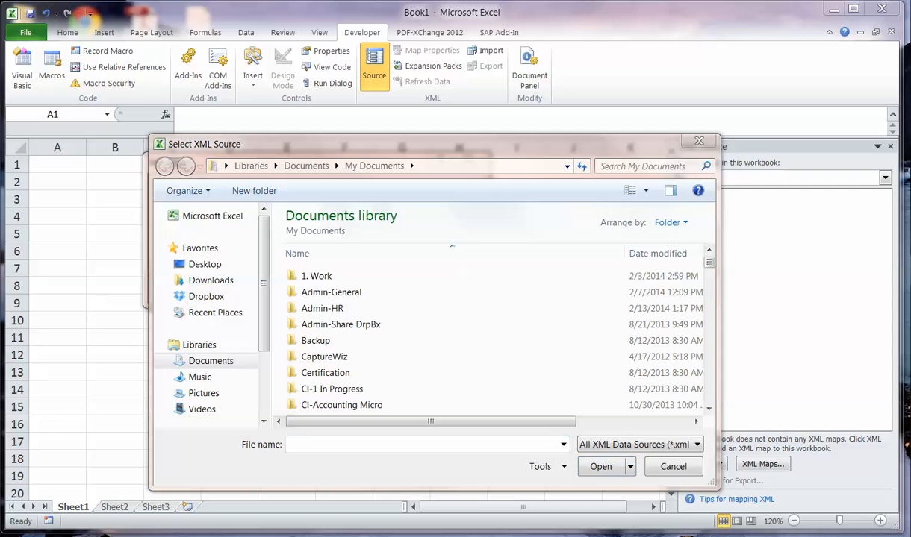
mouse_move(825, 303)
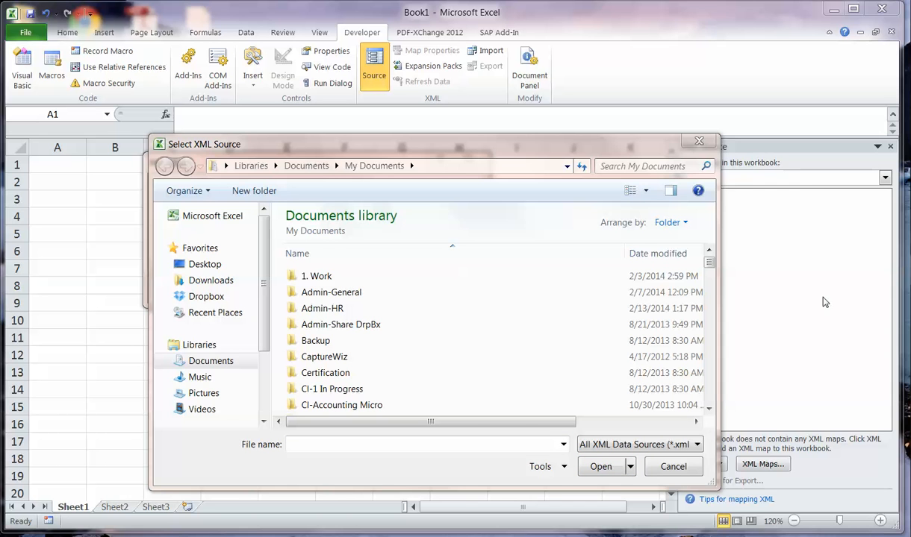
scroll(down, 3)
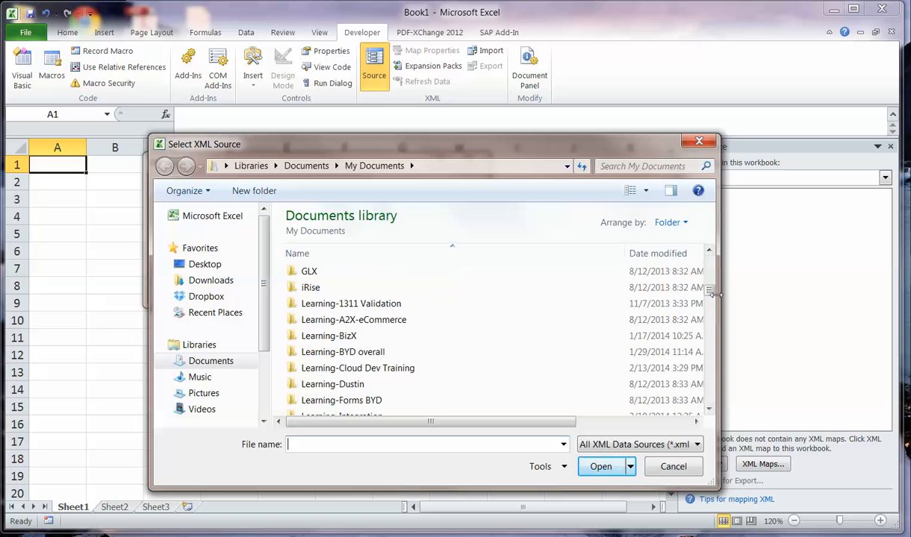
scroll(down, 3)
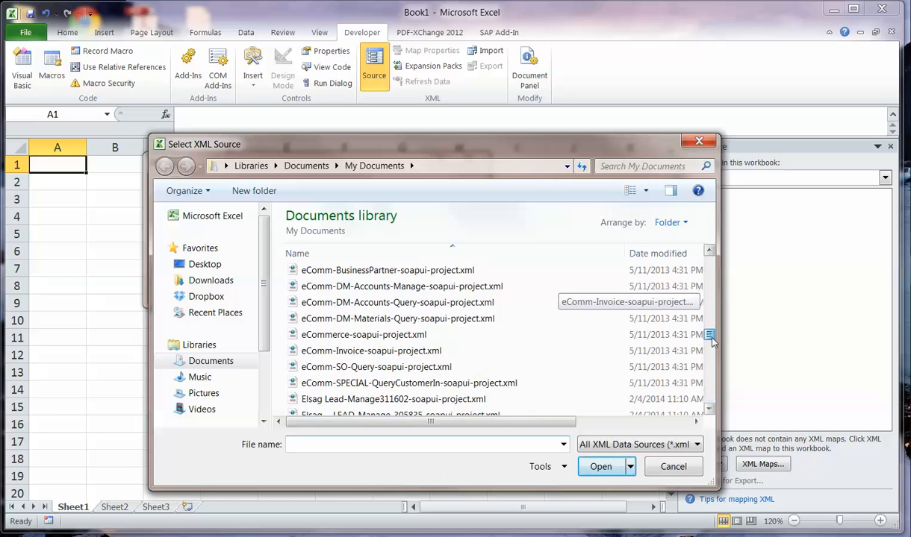
scroll(down, 3)
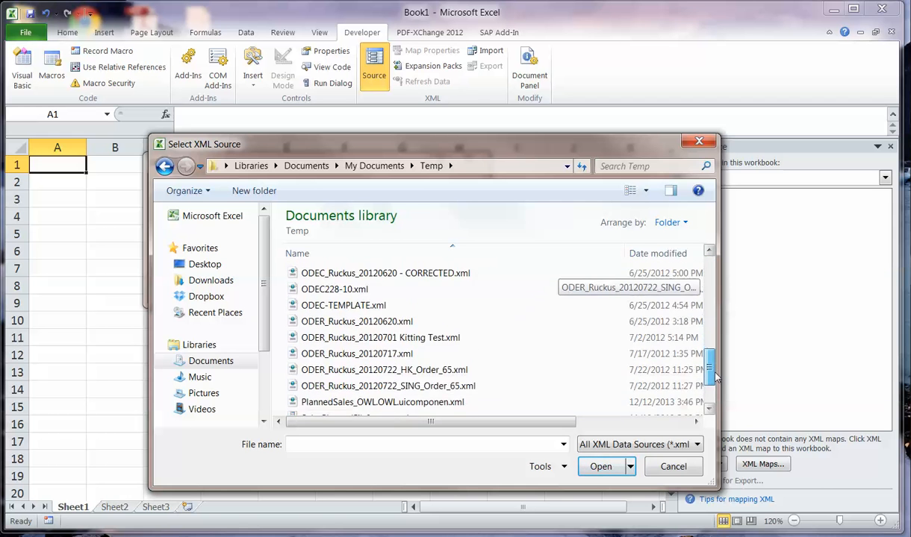
click(355, 364)
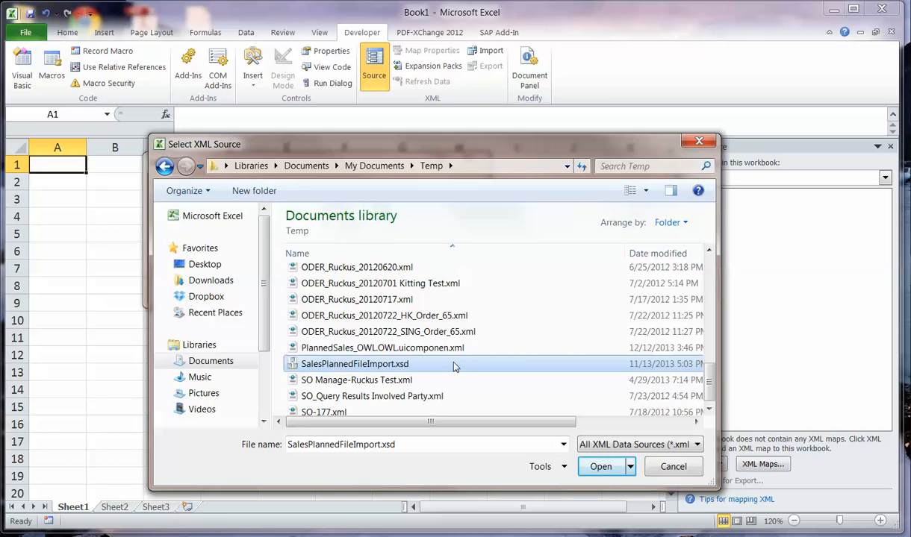
mouse_move(601, 467)
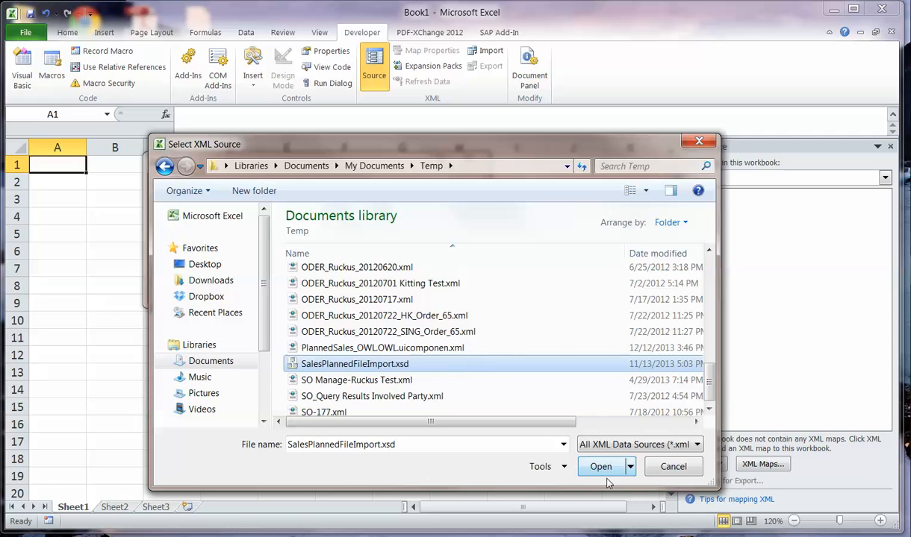
click(600, 466)
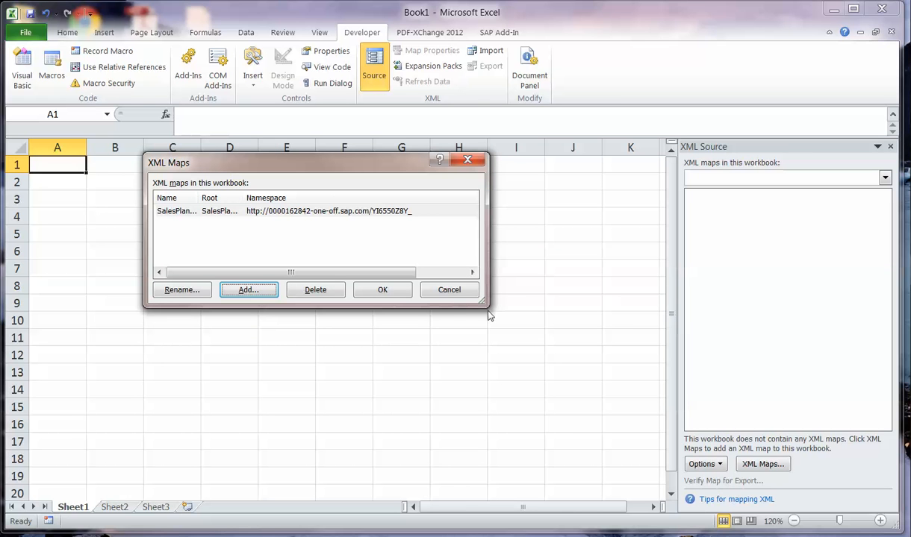
mouse_move(382, 290)
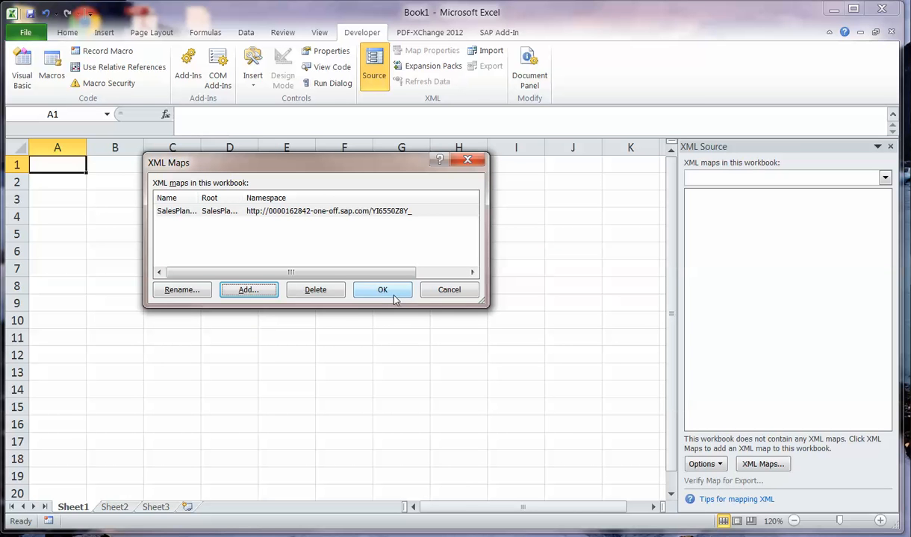
click(382, 290)
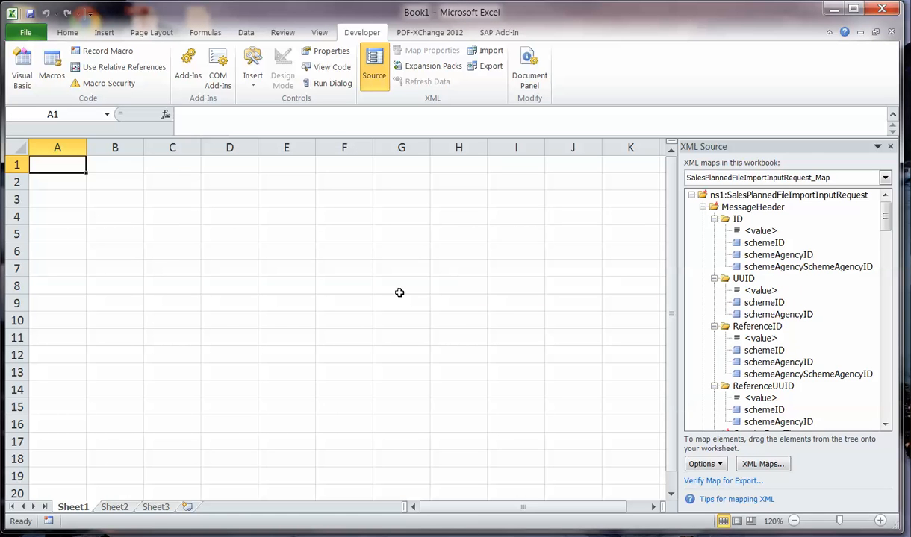
mouse_move(784, 158)
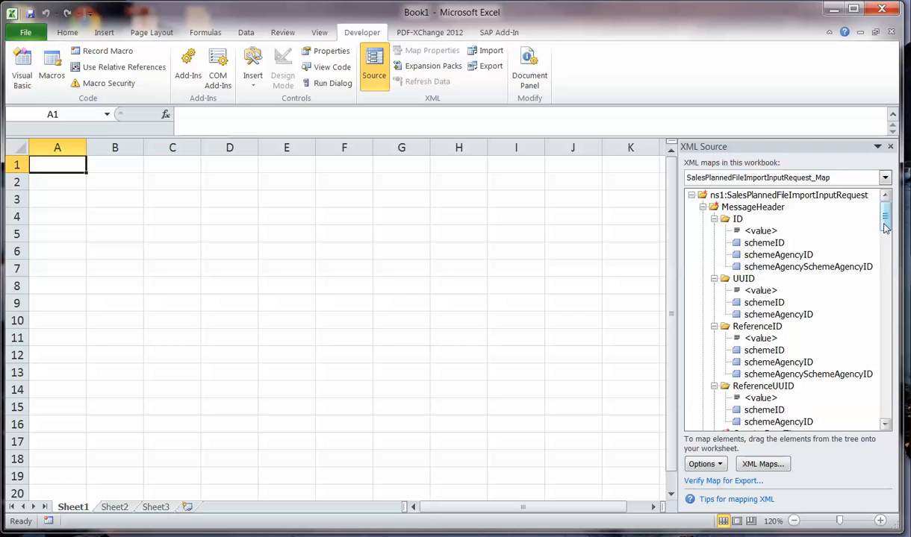
scroll(down, 3)
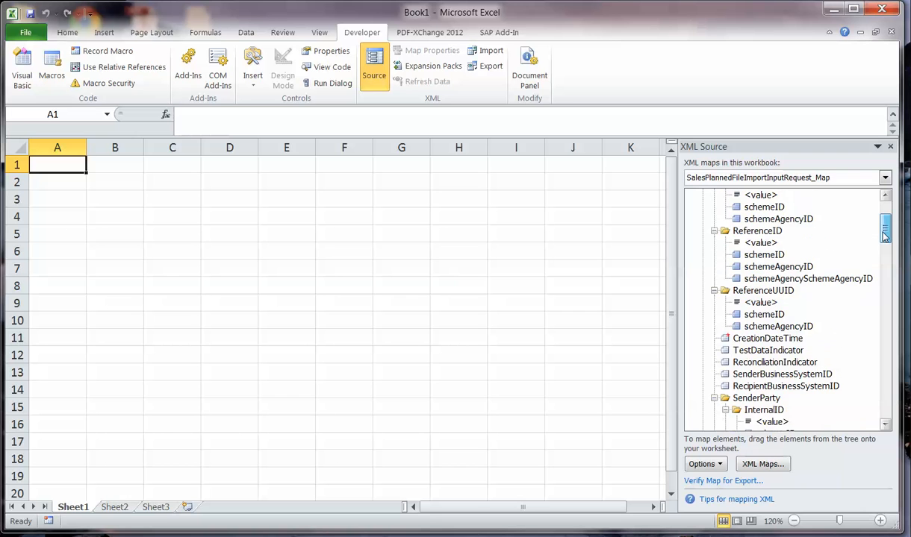
scroll(down, 3)
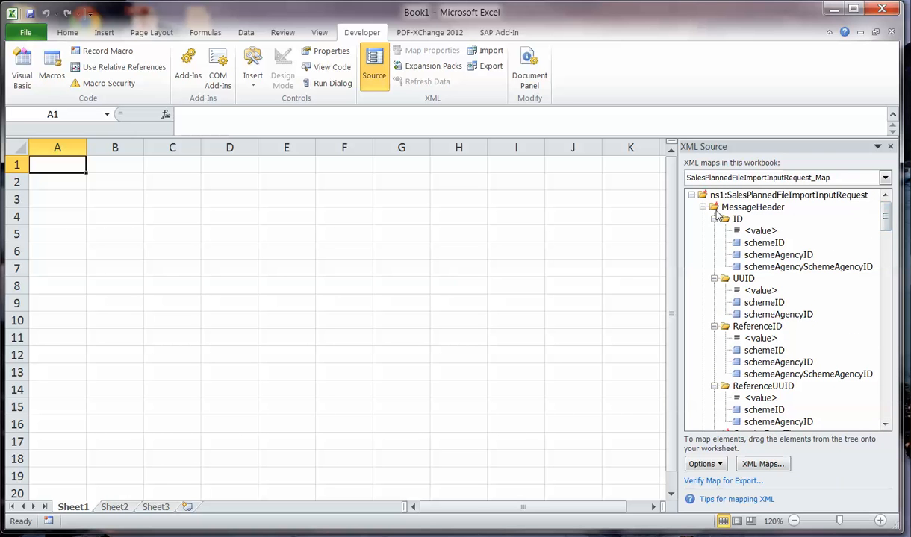
scroll(down, 3)
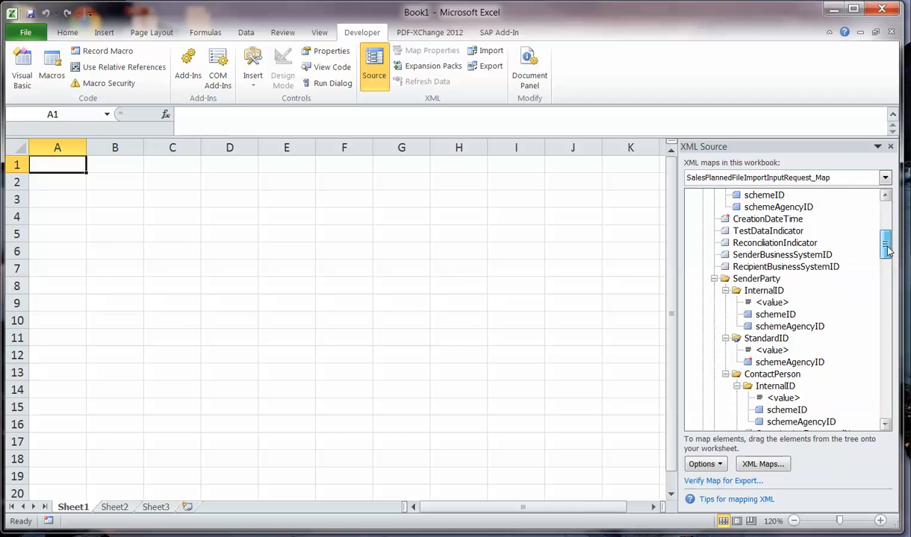
scroll(down, 3)
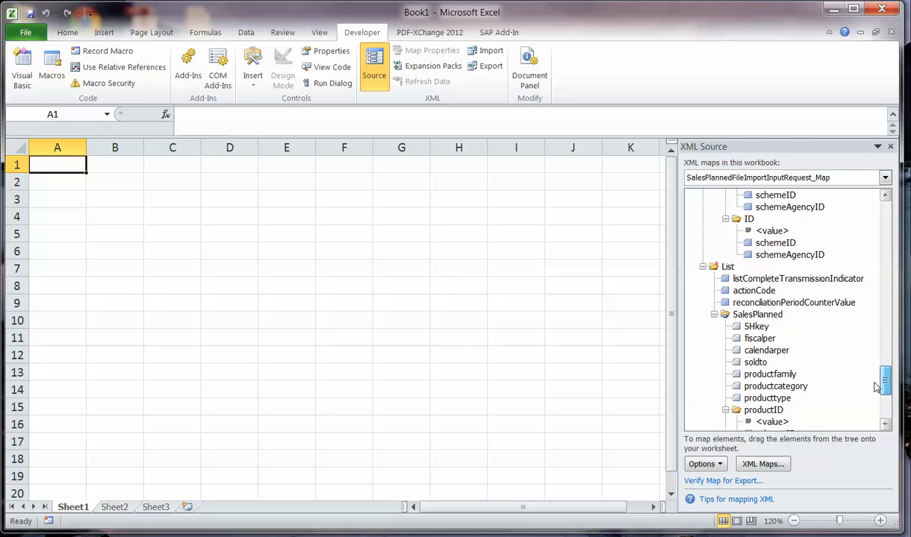
scroll(down, 3)
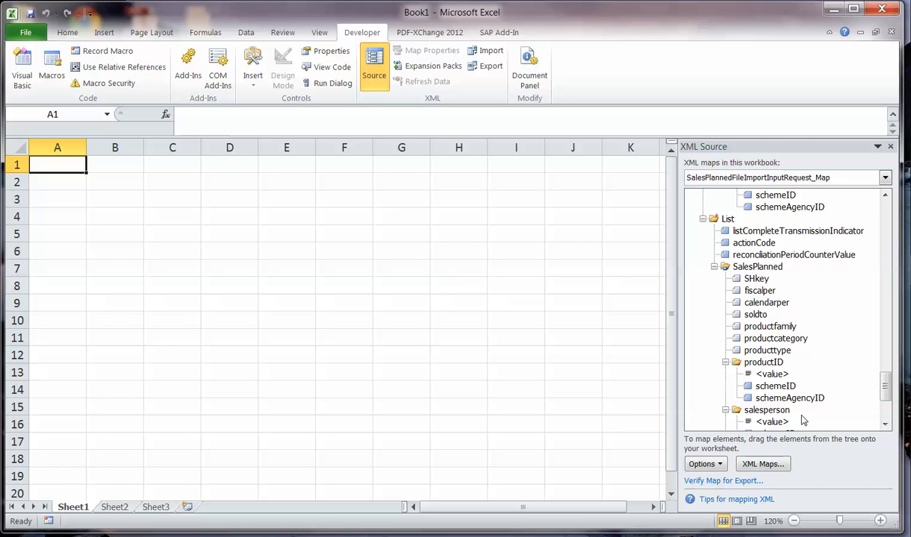
scroll(down, 3)
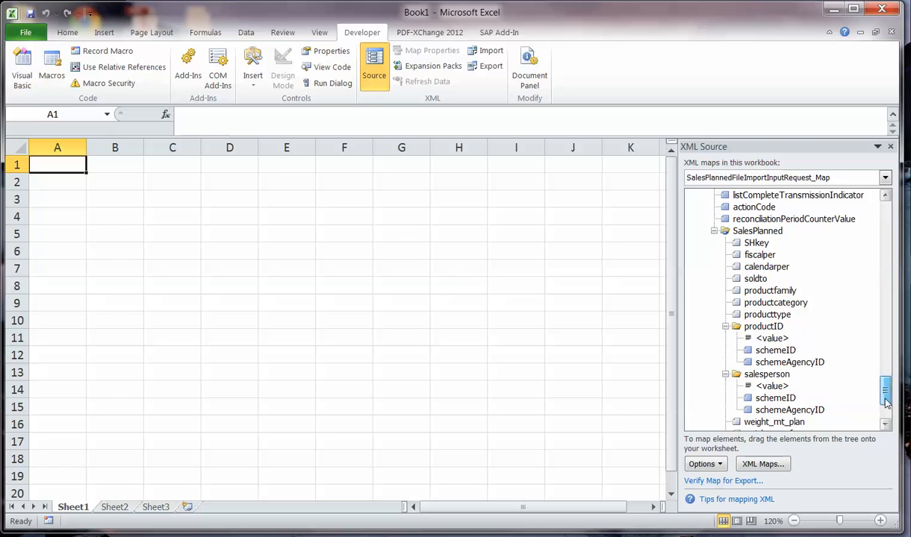
scroll(down, 3)
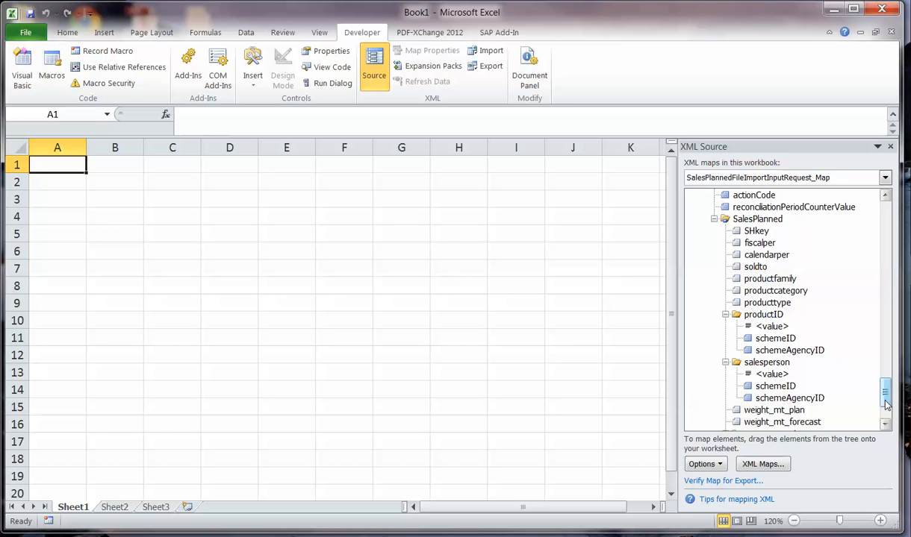
scroll(down, 3)
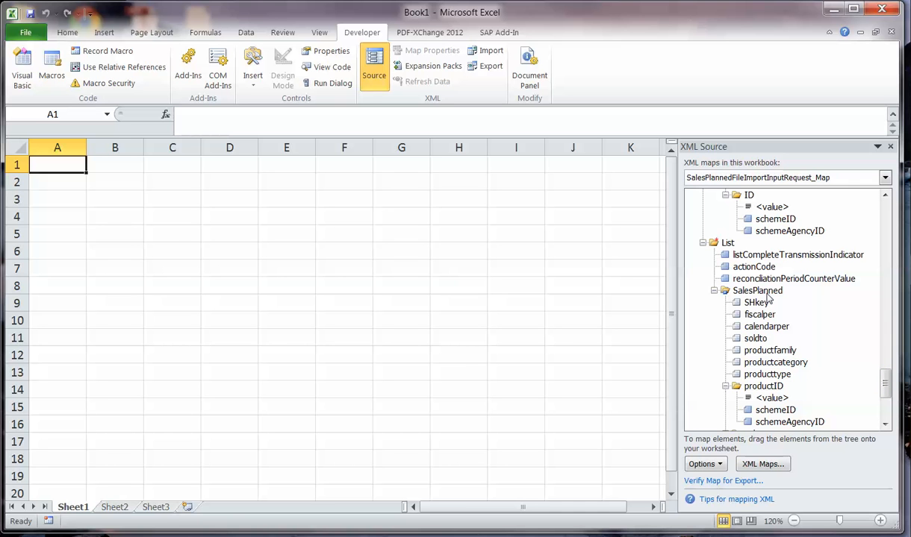
Map SalesPlanned as a table headed in row 2 and CreationDateTime to A1
click(757, 291)
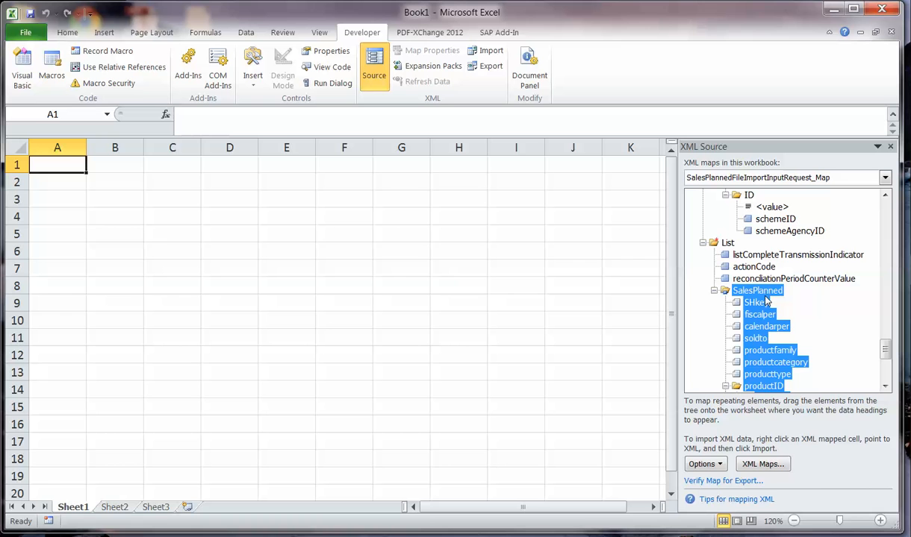
mouse_move(747, 297)
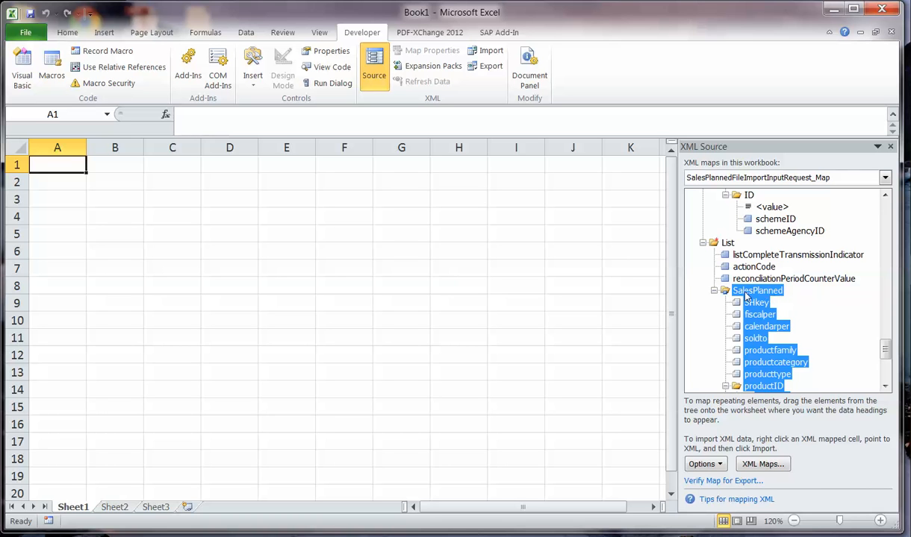
mouse_move(758, 296)
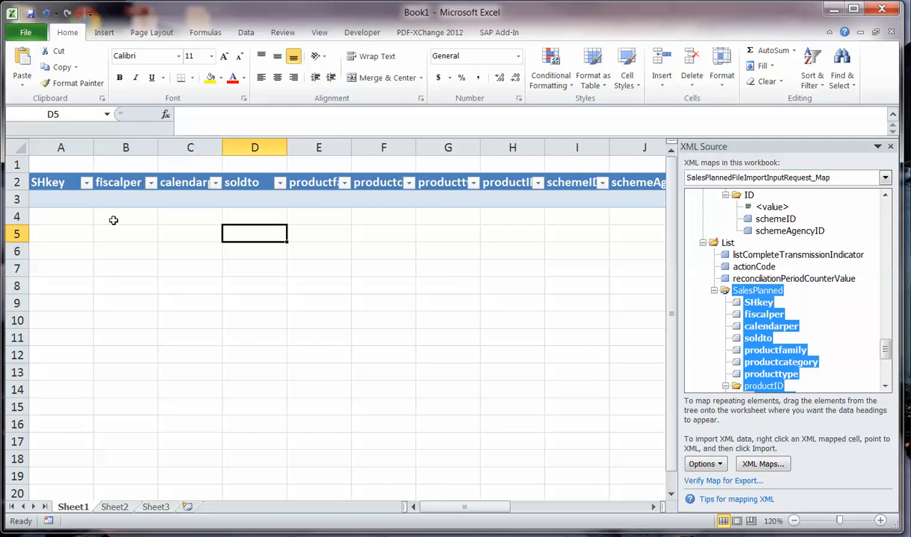
mouse_move(544, 212)
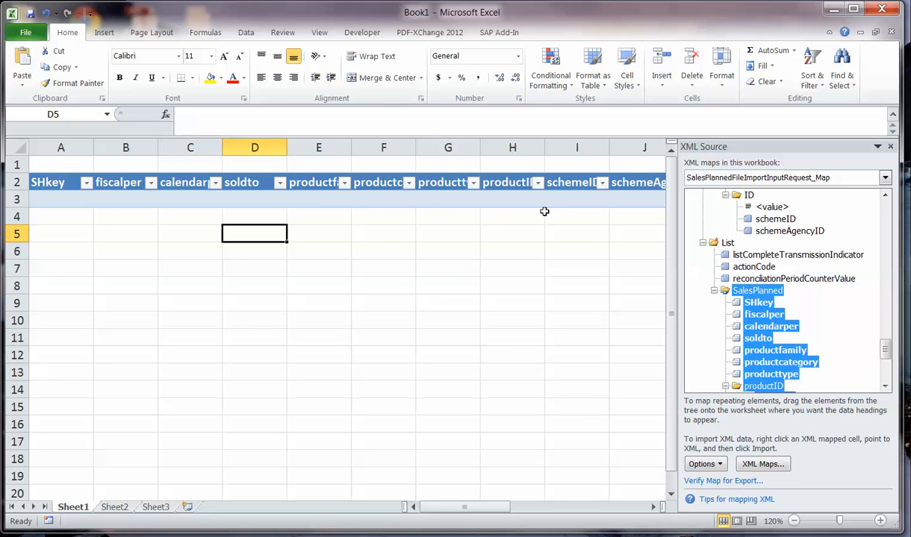
mouse_move(555, 210)
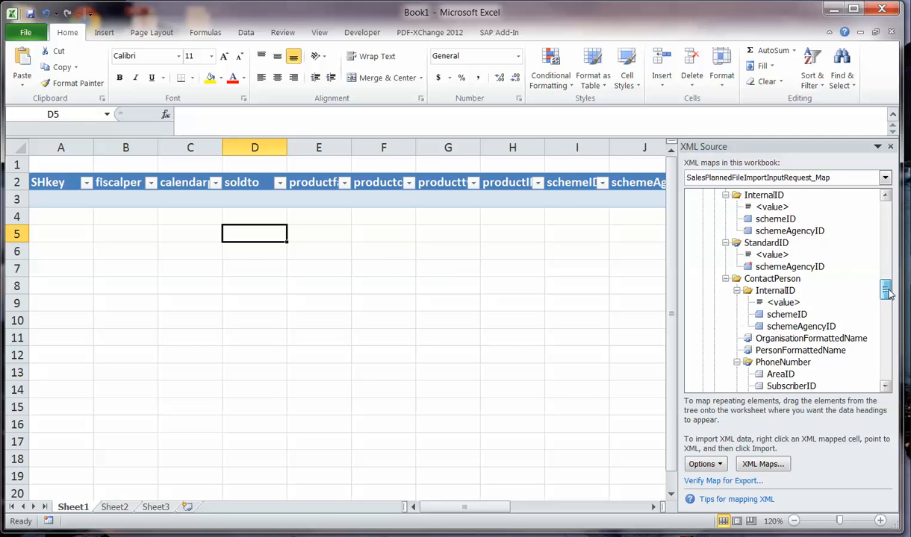
scroll(down, 3)
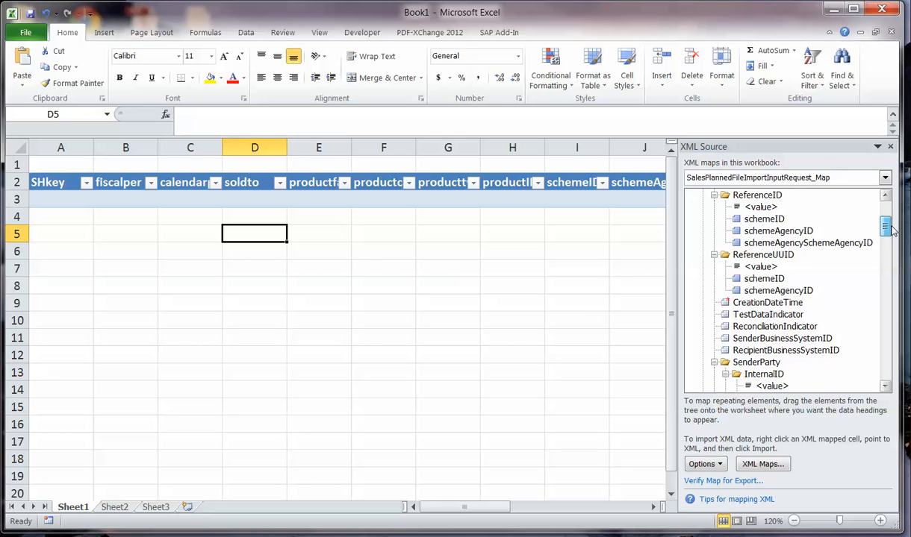
click(768, 302)
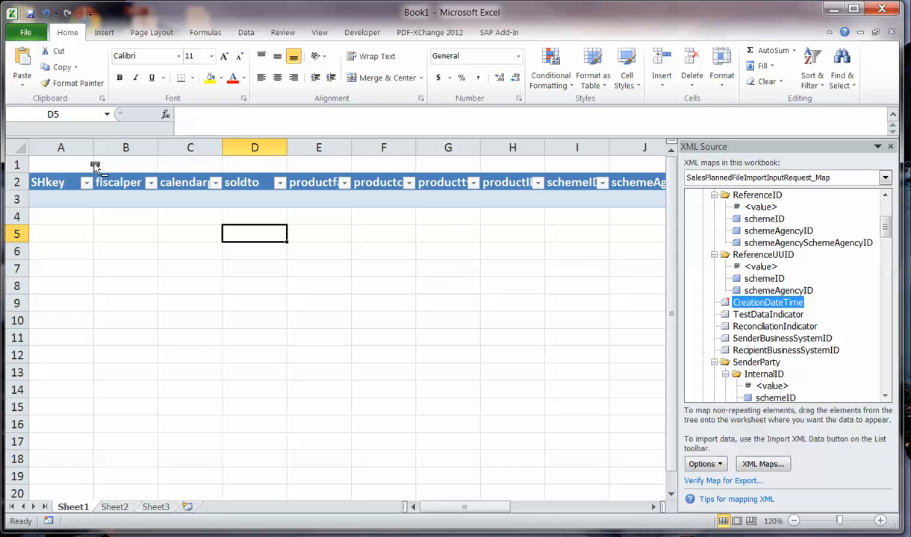
click(60, 164)
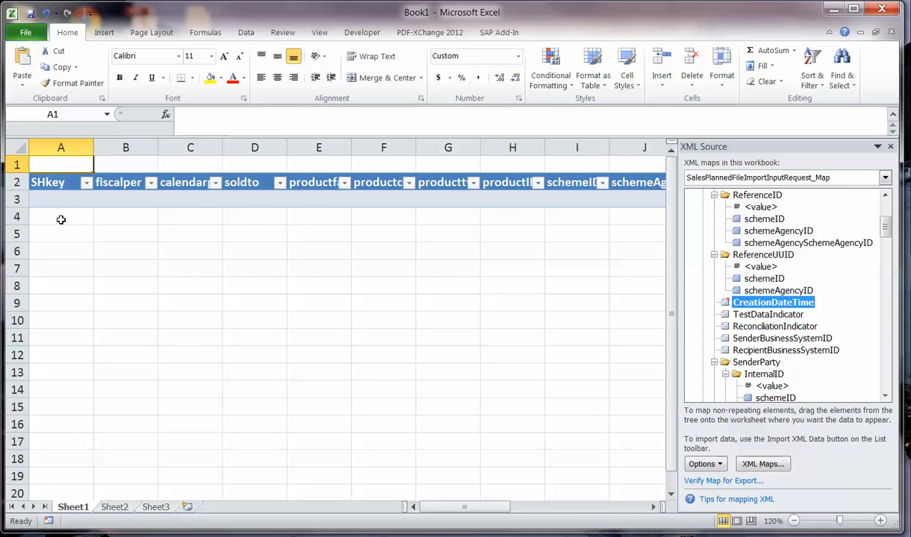
mouse_move(73, 231)
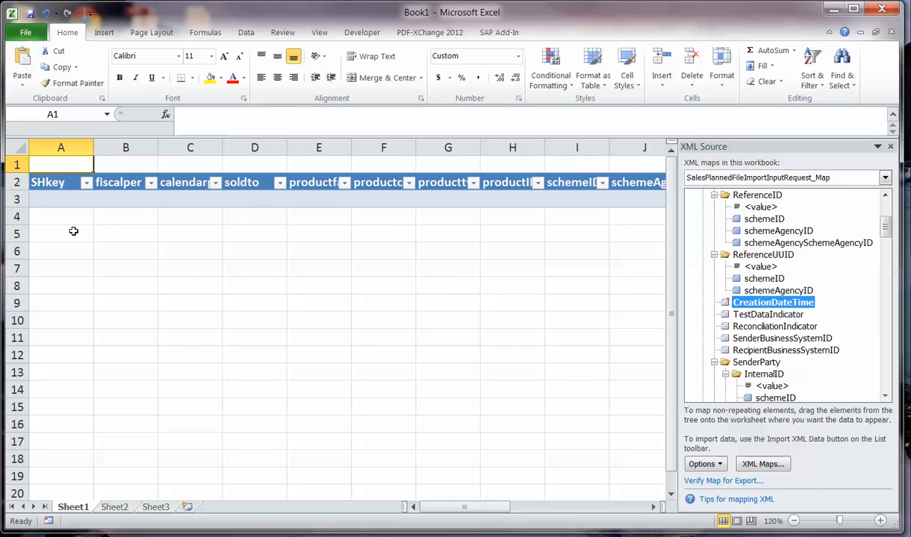
mouse_move(100, 239)
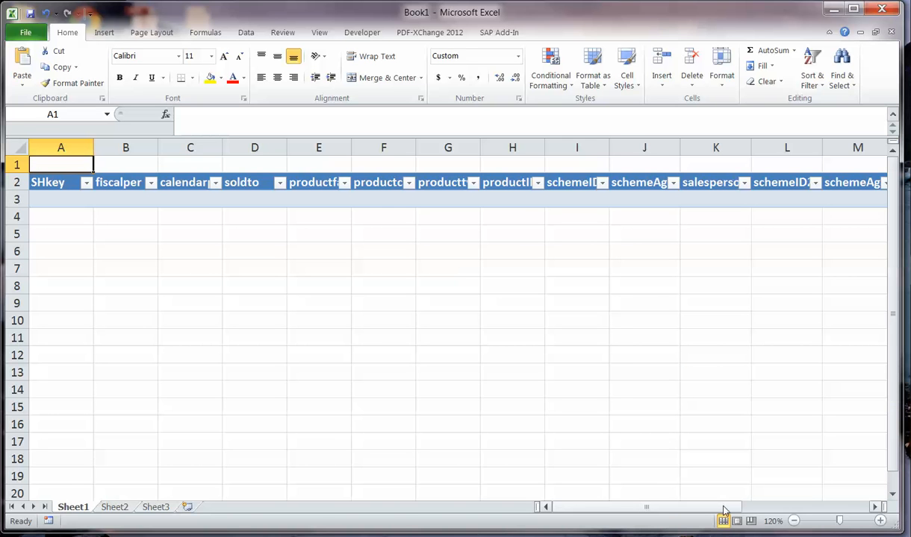
Close XML Source and delete the extra schemeID and schemeAgencyID columns
click(576, 147)
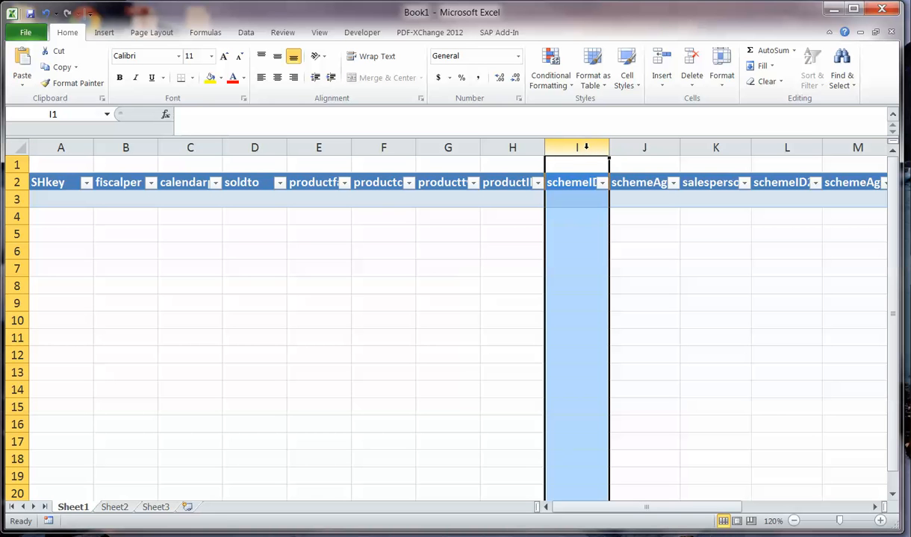
click(643, 147)
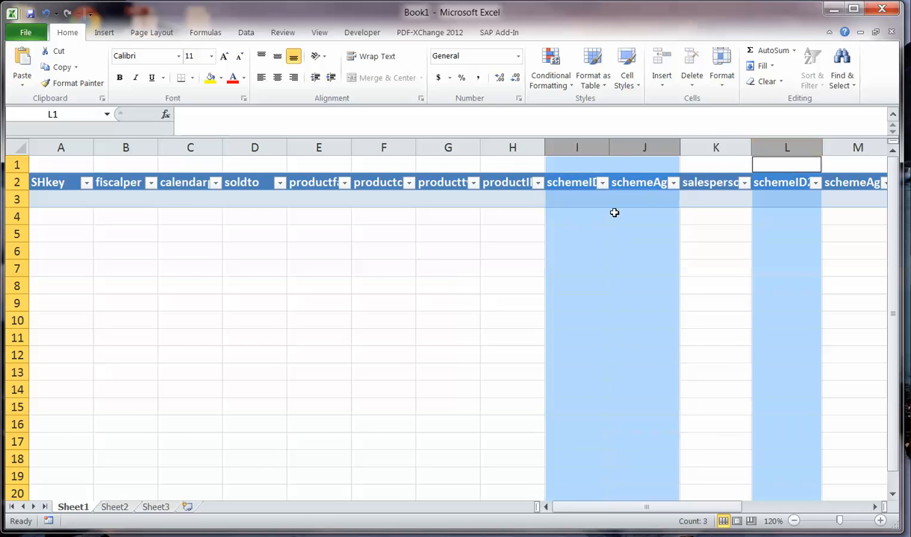
right_click(614, 213)
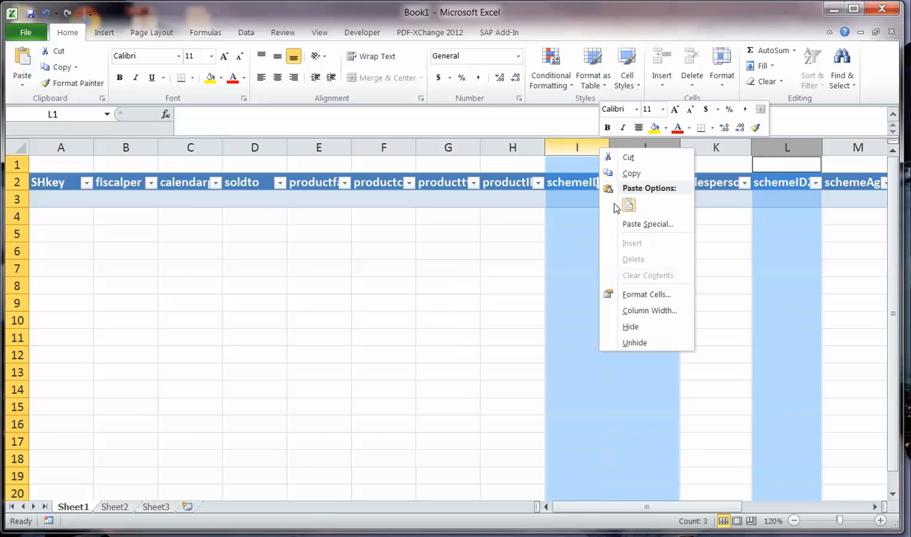
mouse_move(646, 276)
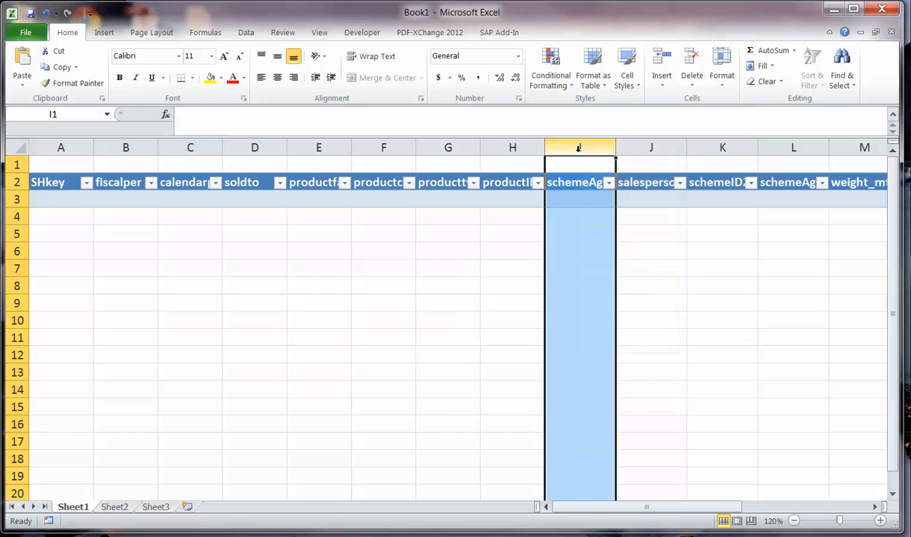
right_click(579, 147)
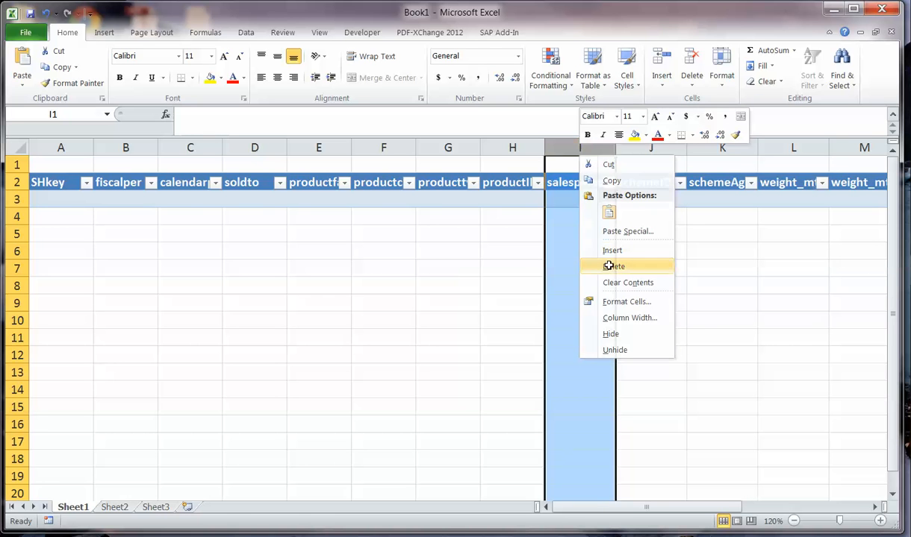
click(614, 266)
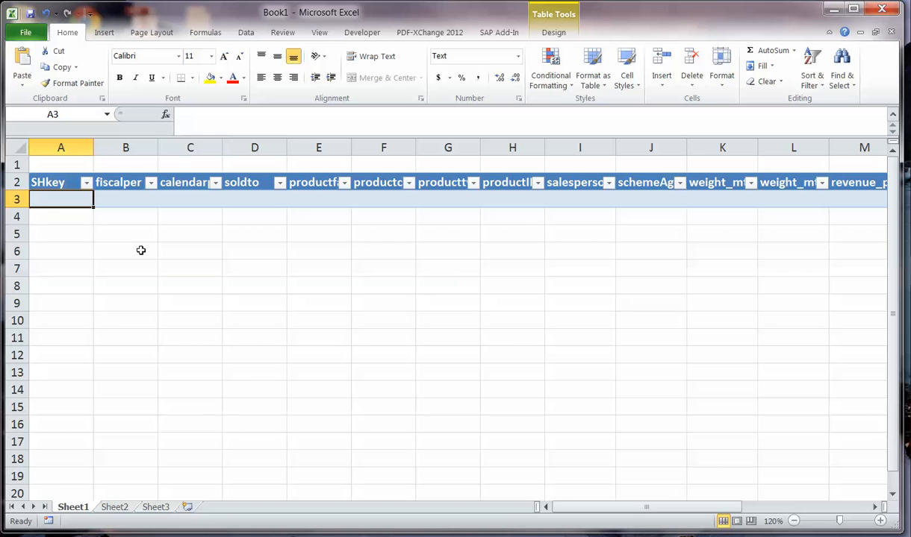
Enter the first data row: 123, 201401, 201401, SOLD1, PROD1
text(123)
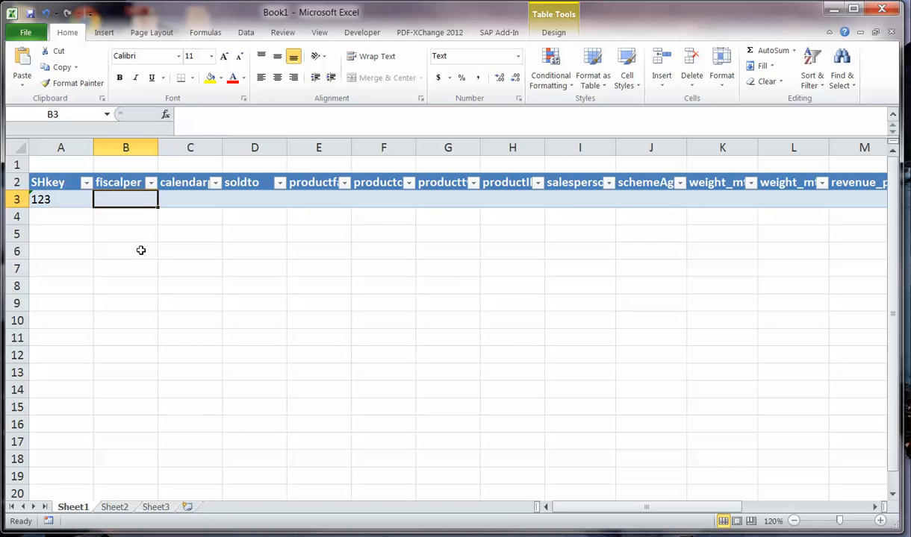
text(20140)
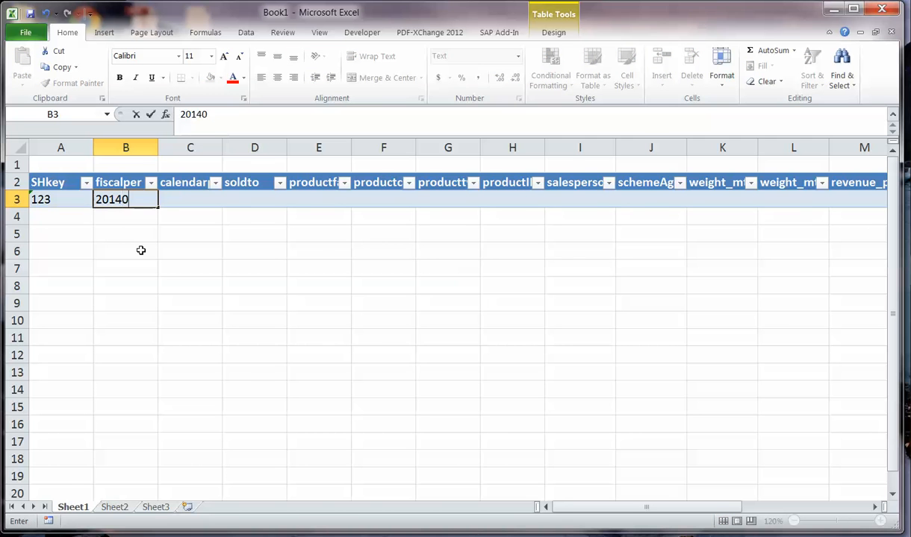
text(201)
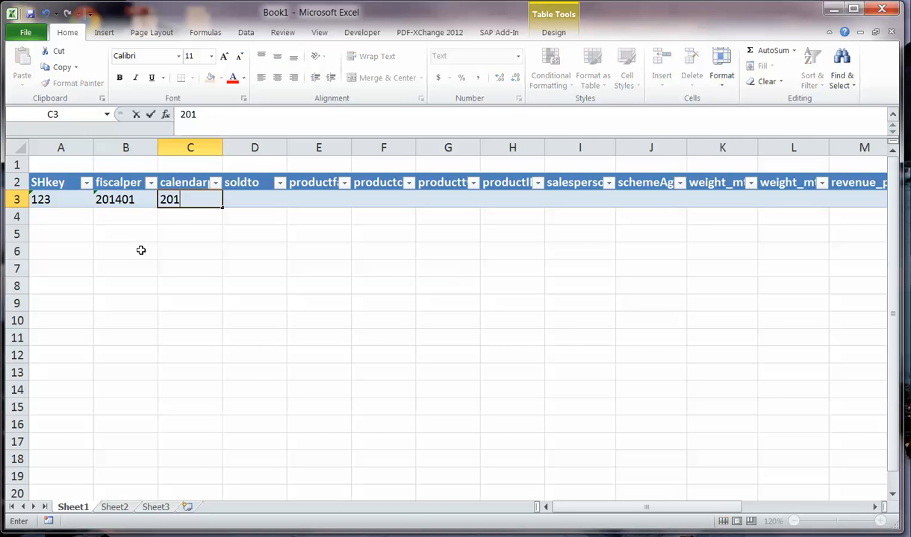
text(1)
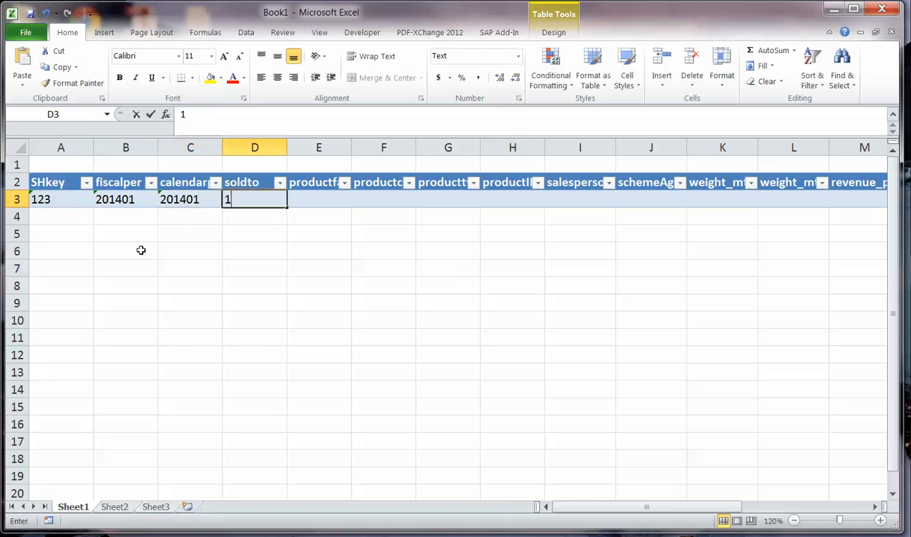
text(23)
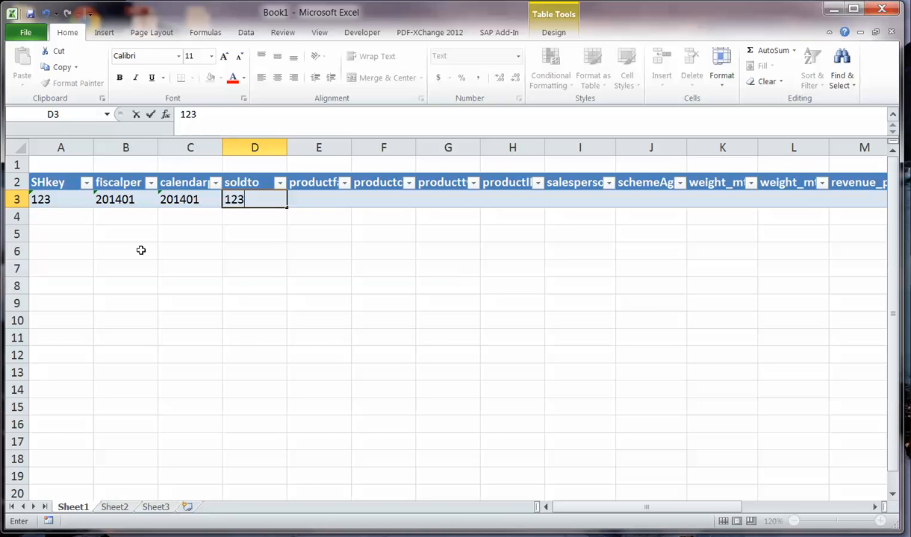
text(S)
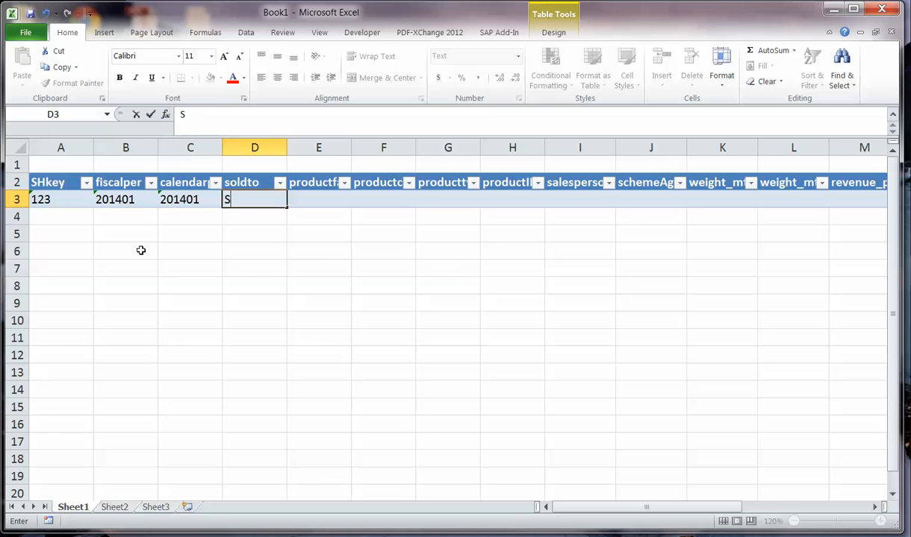
text(OLD1)
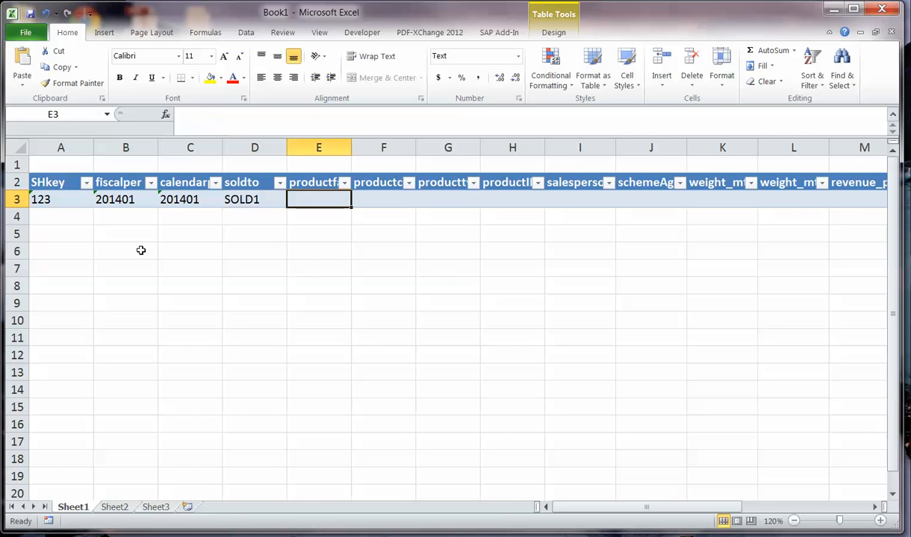
text(PROD1)
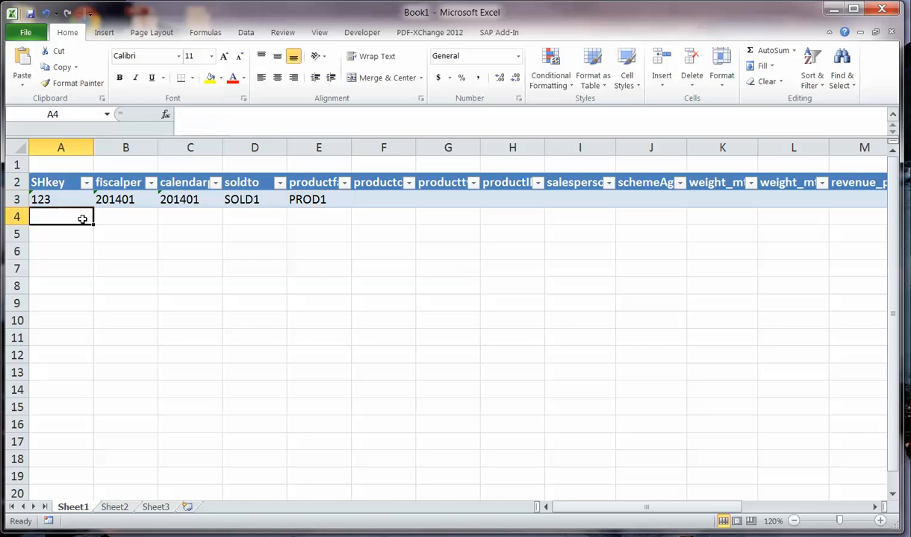
Enter the second data row: 124, 201402, 201402, SOLD2, PROD2
text(124)
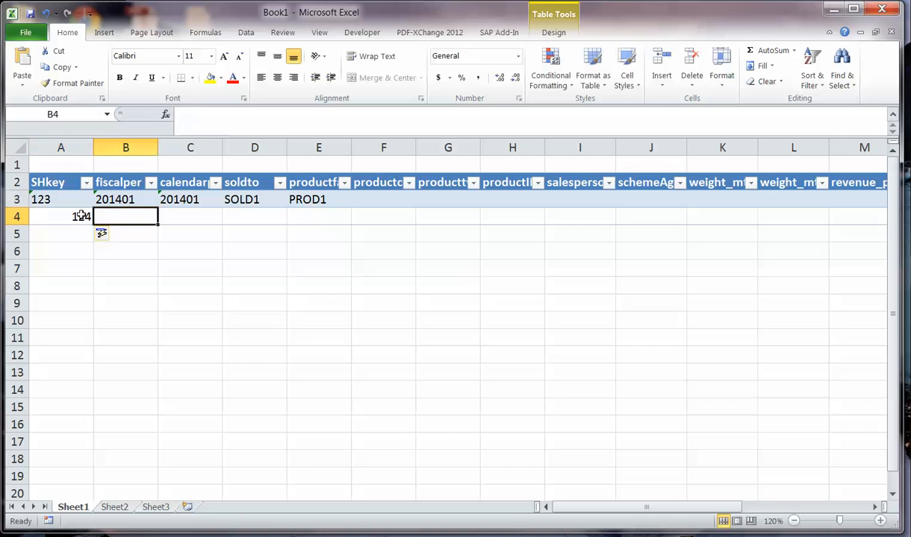
text(201402)
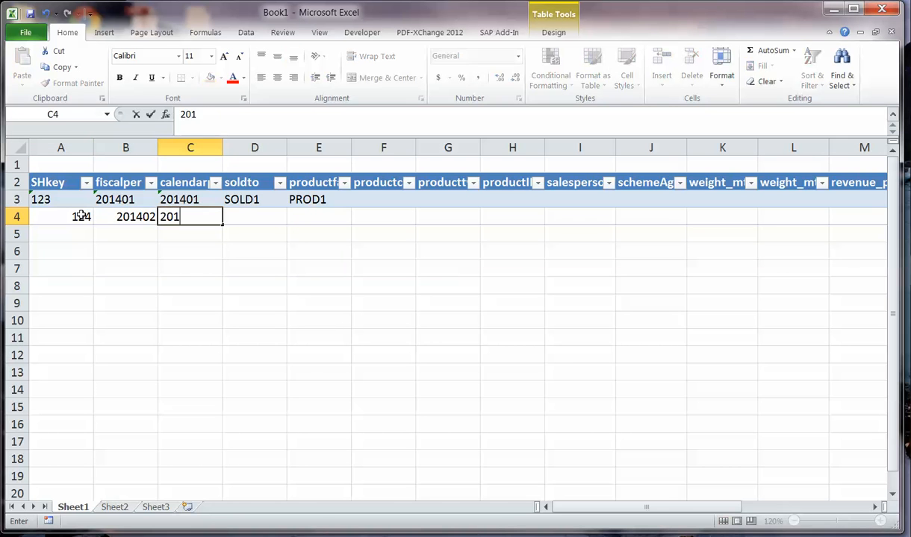
text(SOLD1)
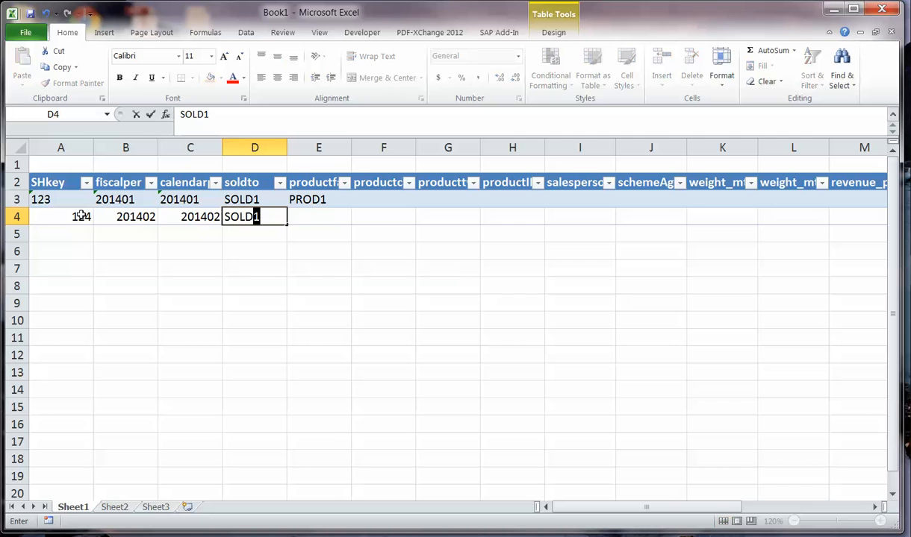
text(PROD1)
text(2)
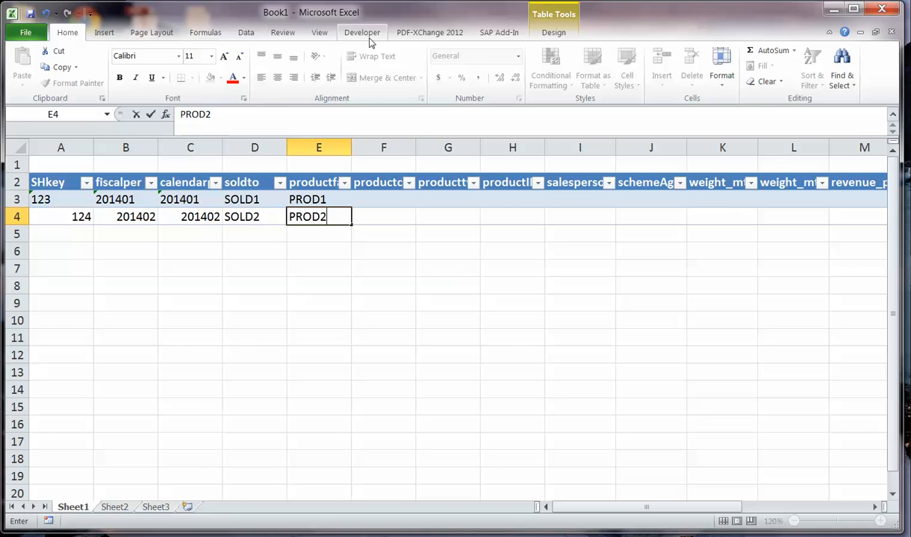
Bring up the Export XML dialog from the Developer tab's XML group
click(362, 32)
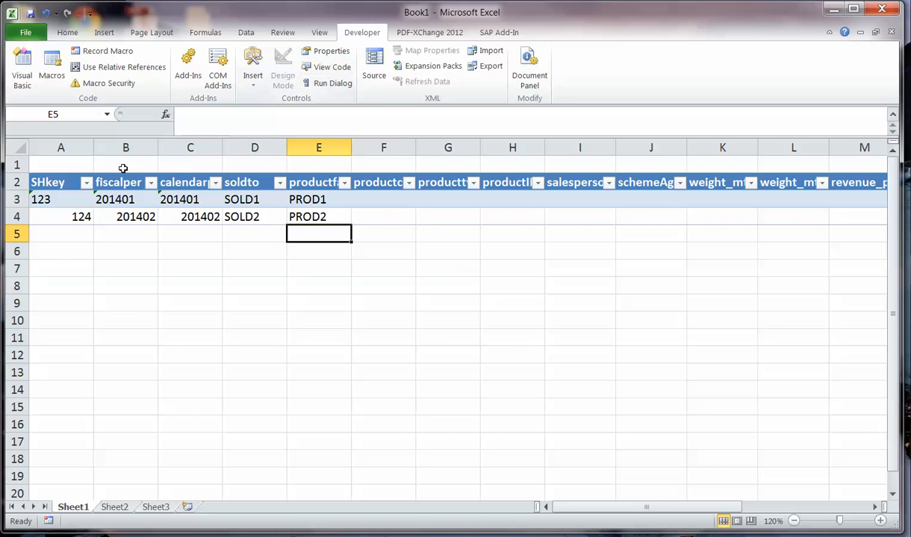
mouse_move(229, 246)
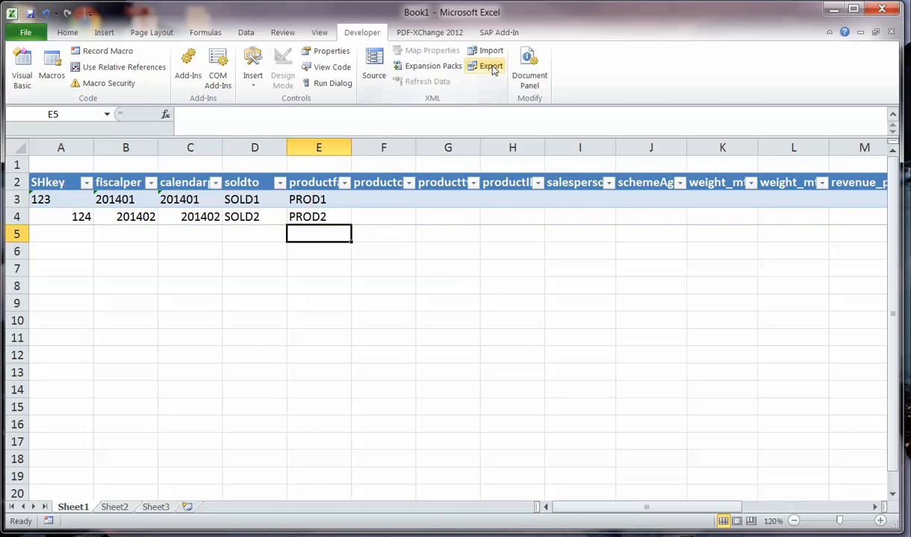
click(490, 67)
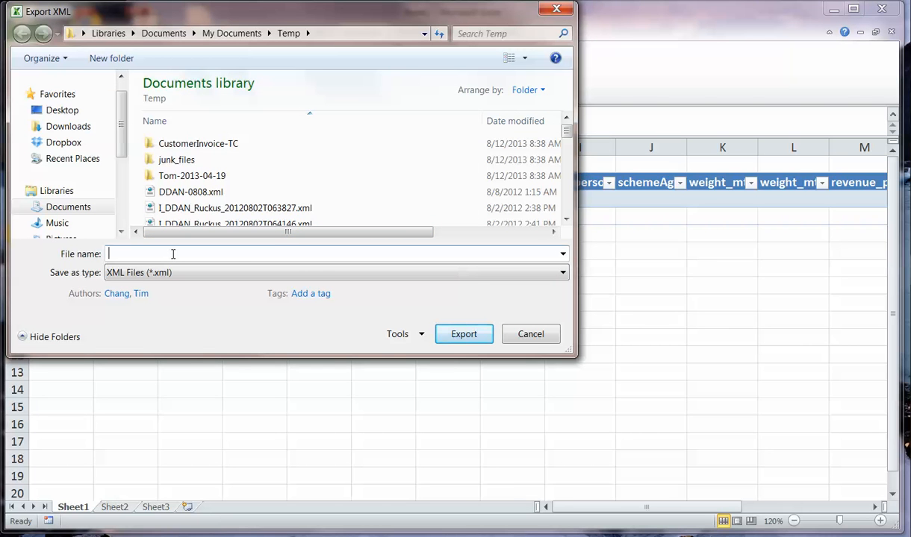
Export the mapped data as SalesPlannedFileImport.xml in the Temp folder
text(SalesPlannedFileImport.xsd)
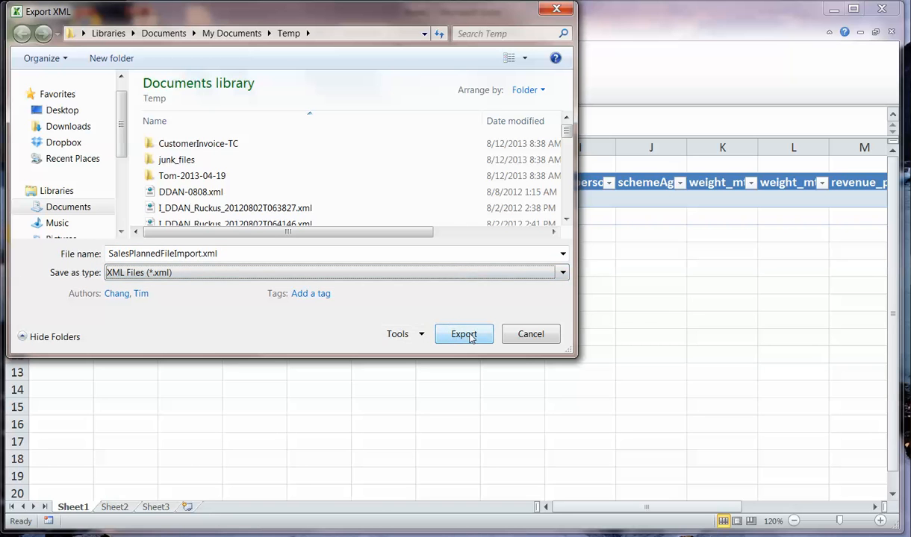
click(463, 334)
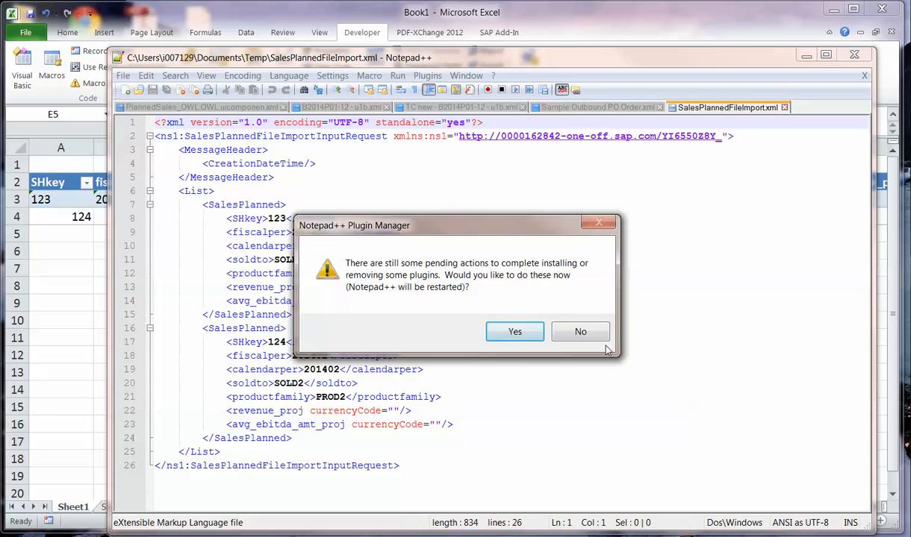
Answer No to the Notepad++ Plugin Manager prompt
click(580, 332)
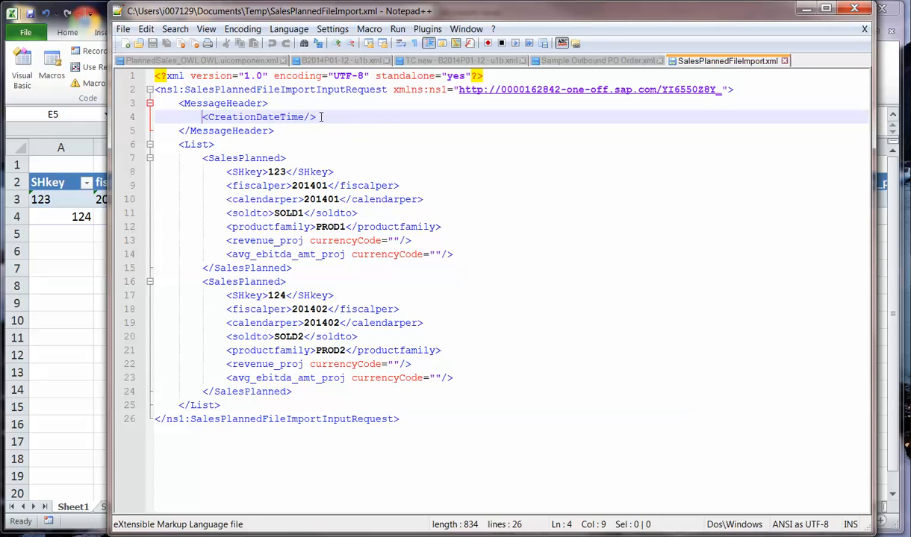
Replace the empty CreationDateTime tag on line 4 with the value 2014-01-12
drag(202, 116, 316, 116)
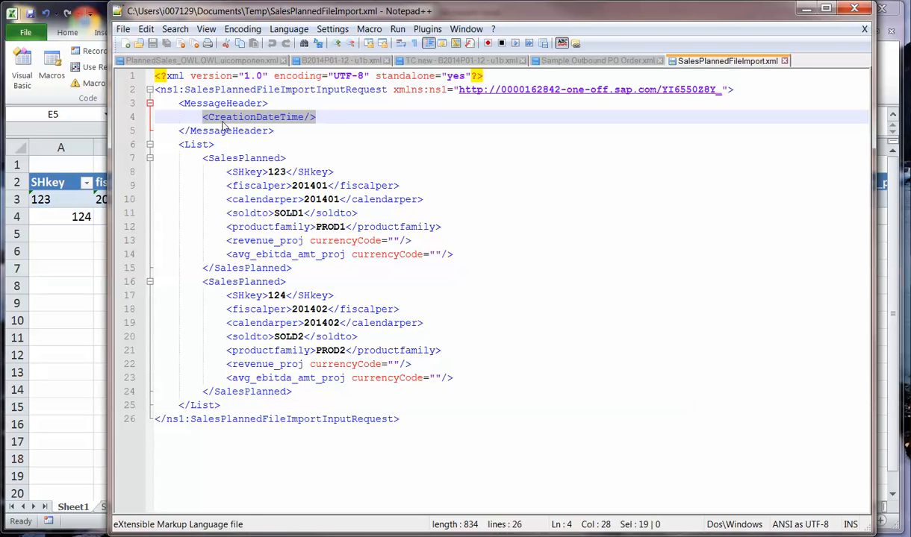
text(<CreationDateTime/>)
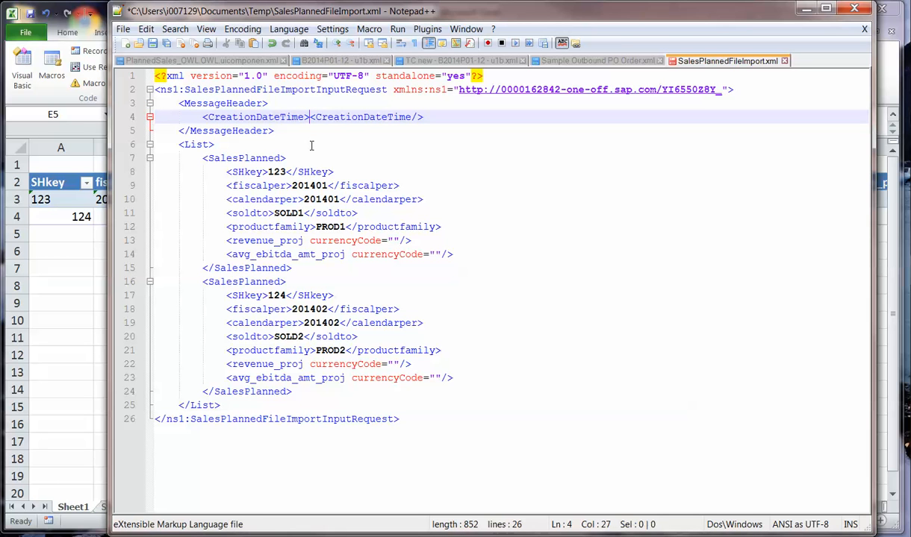
text(2014-01-12)
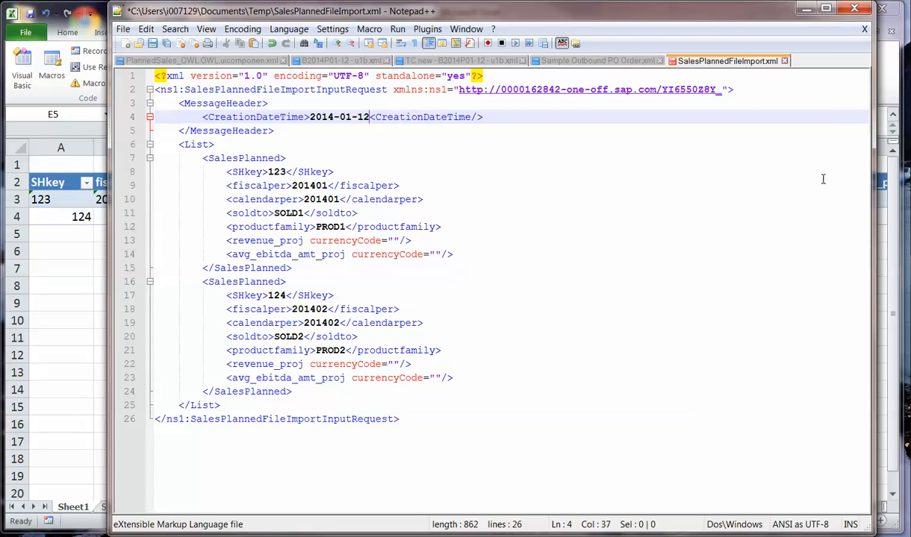
mouse_move(653, 194)
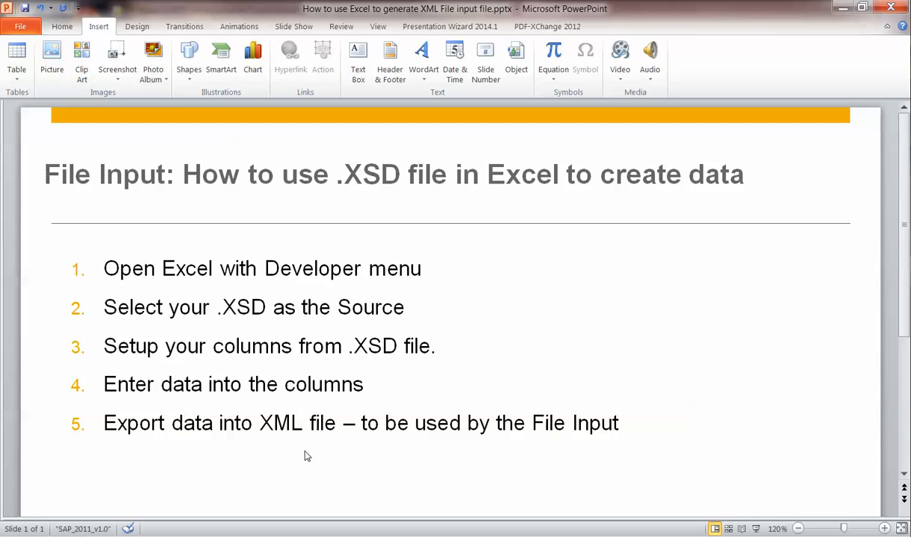
mouse_move(721, 292)
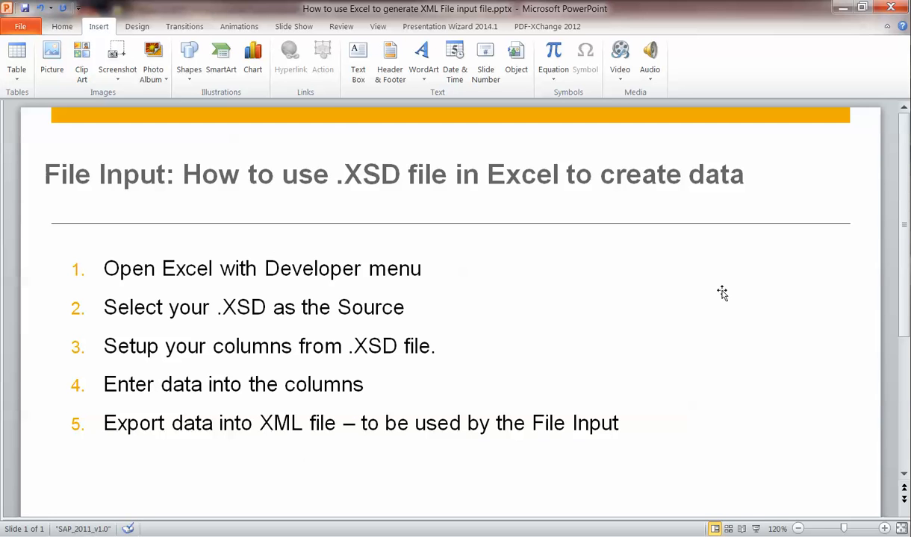